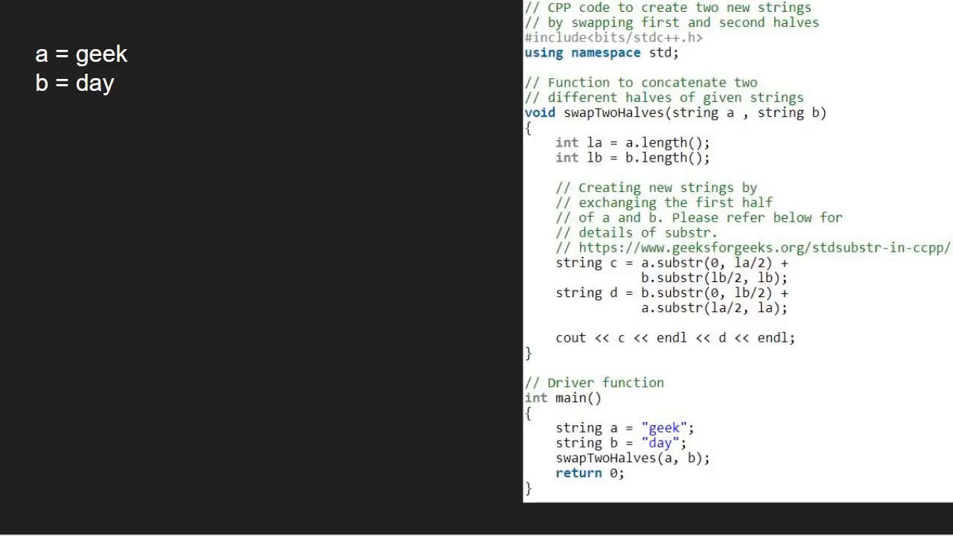
text(la = 4)
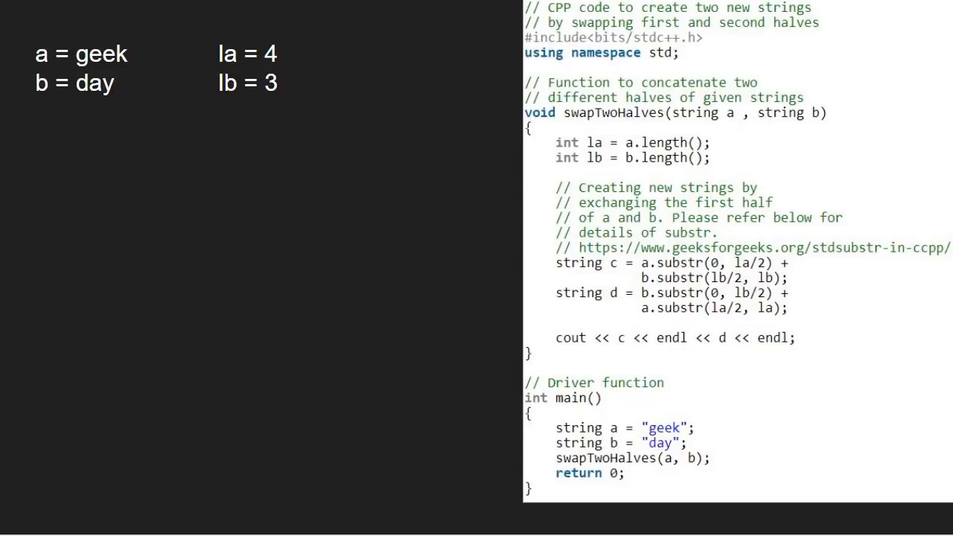
text(la/2 = 2)
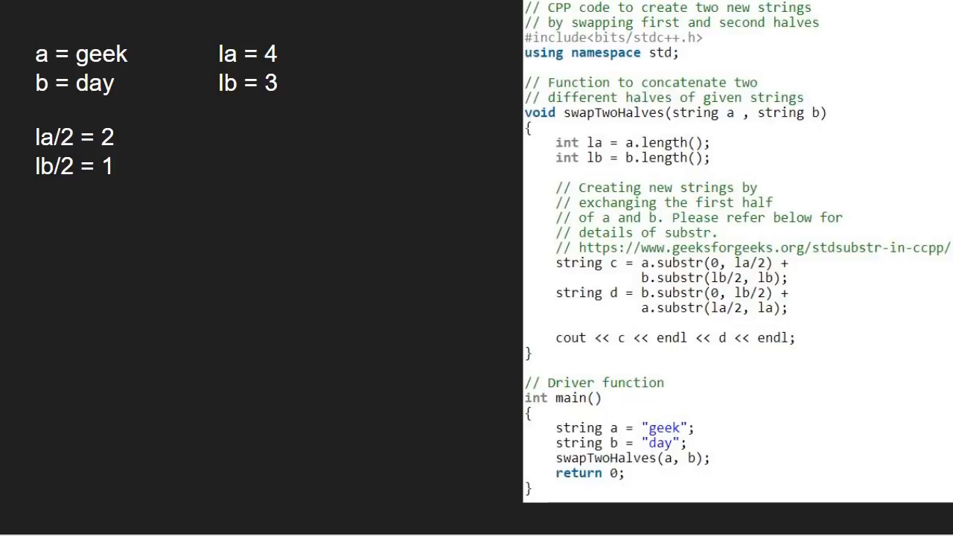